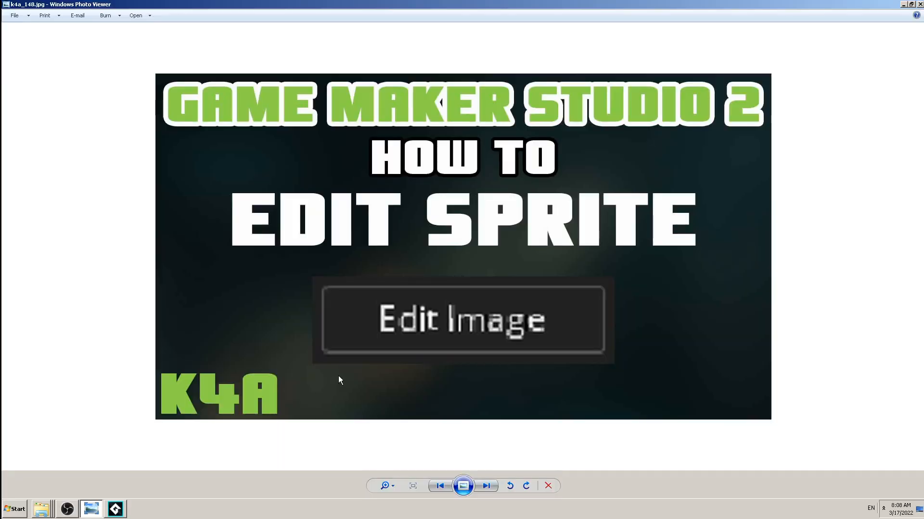
pyautogui.moveTo(335, 379)
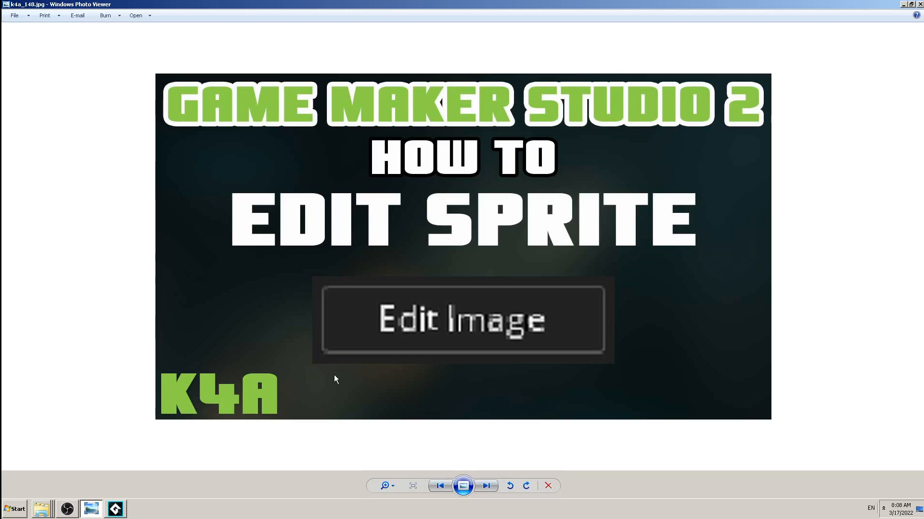
pyautogui.moveTo(379, 429)
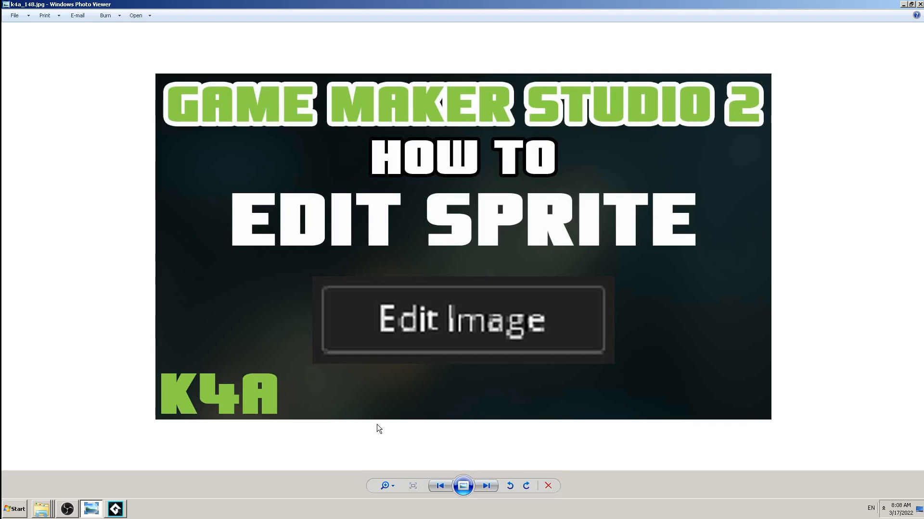
pyautogui.moveTo(330, 319)
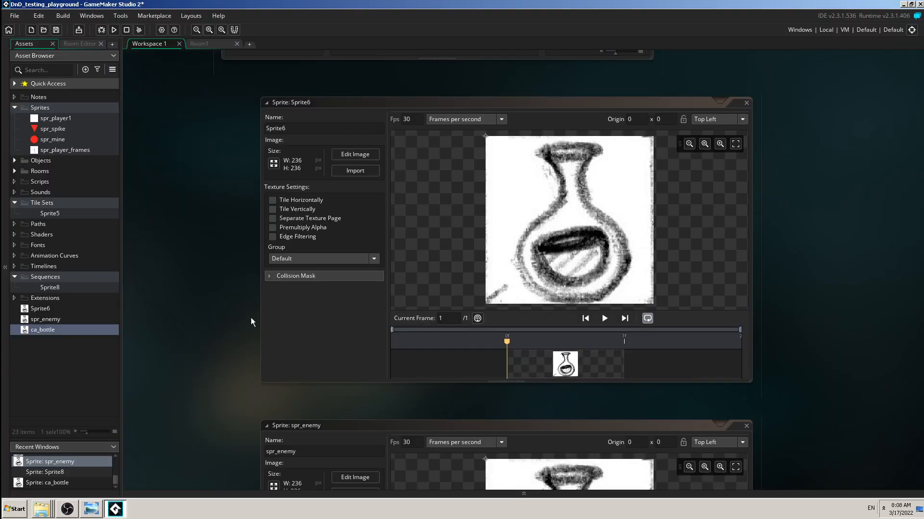
pyautogui.moveTo(201, 266)
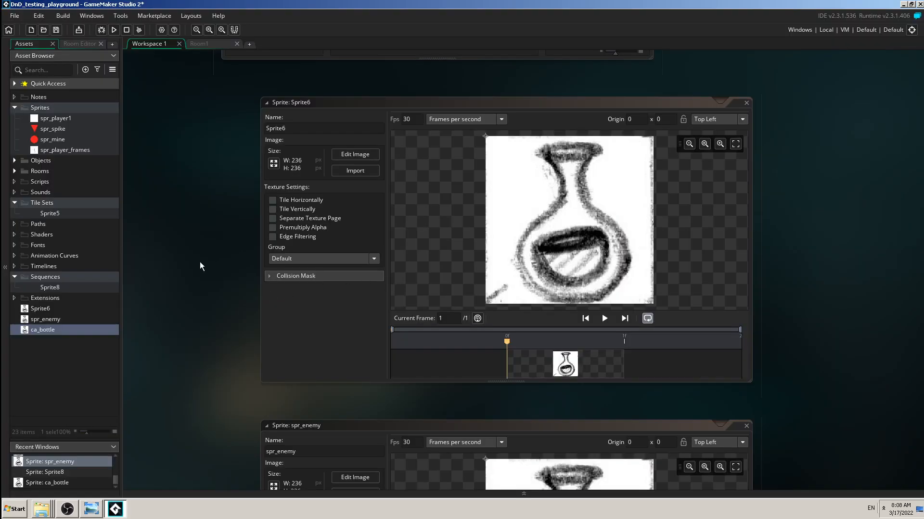
pyautogui.moveTo(190, 263)
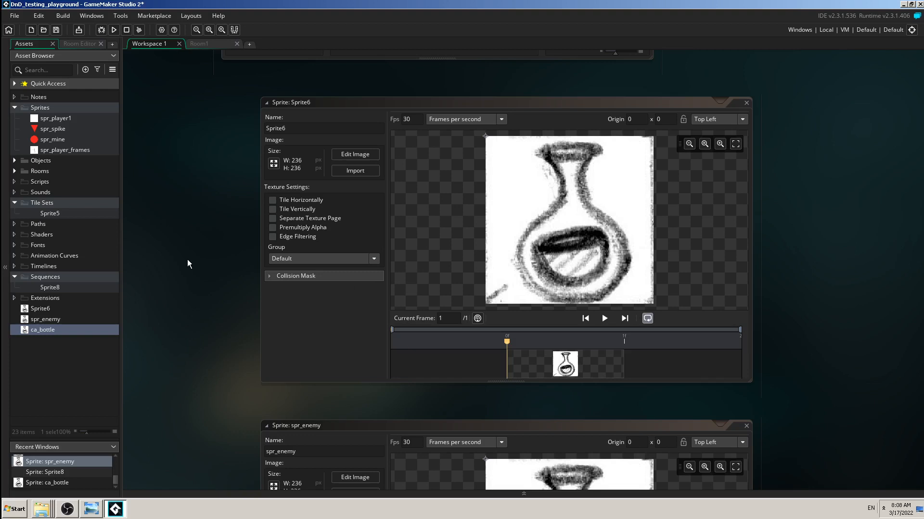
pyautogui.moveTo(208, 260)
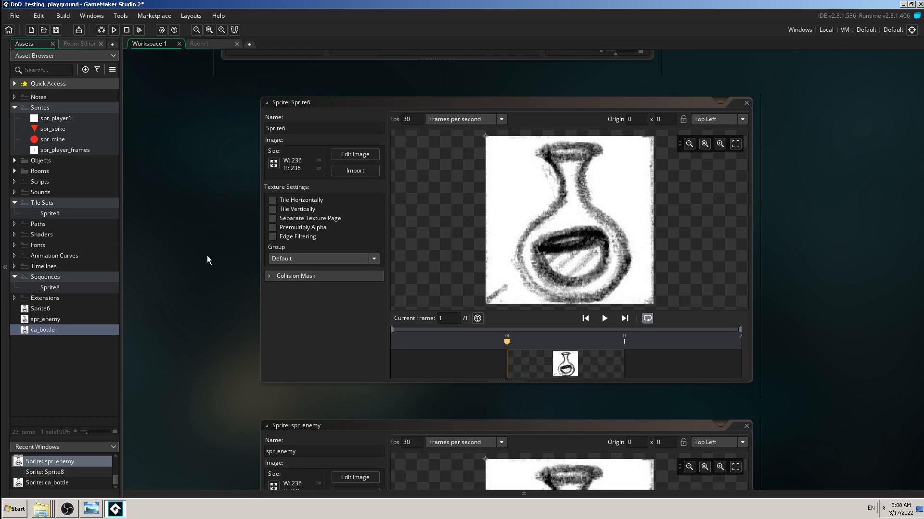
pyautogui.moveTo(200, 257)
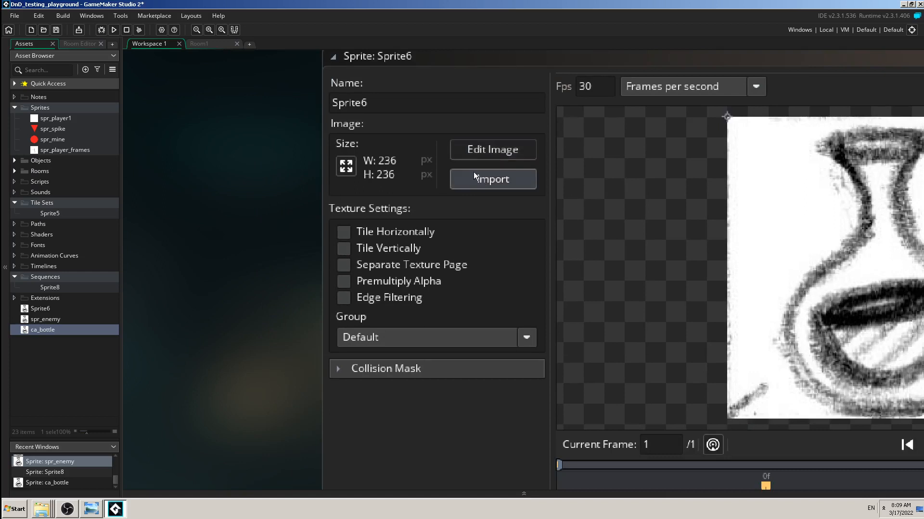
pyautogui.moveTo(528, 152)
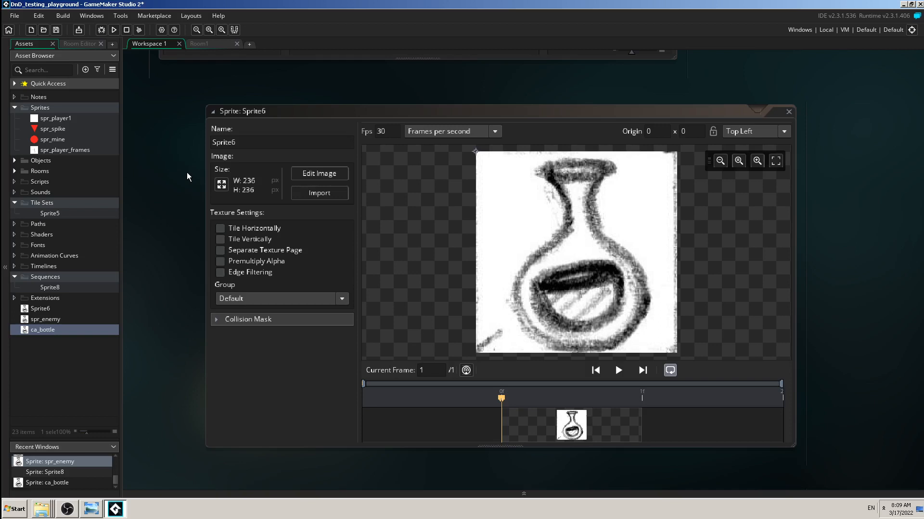
pyautogui.moveTo(190, 176)
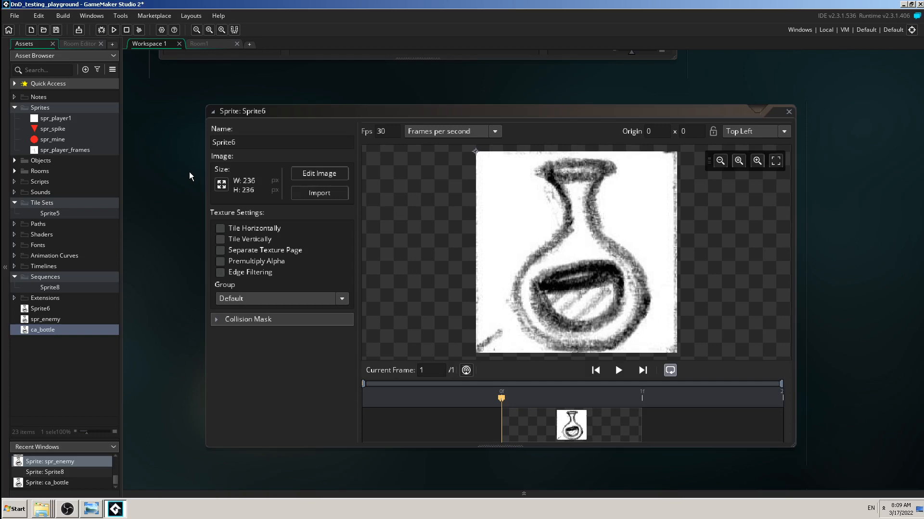
pyautogui.moveTo(194, 179)
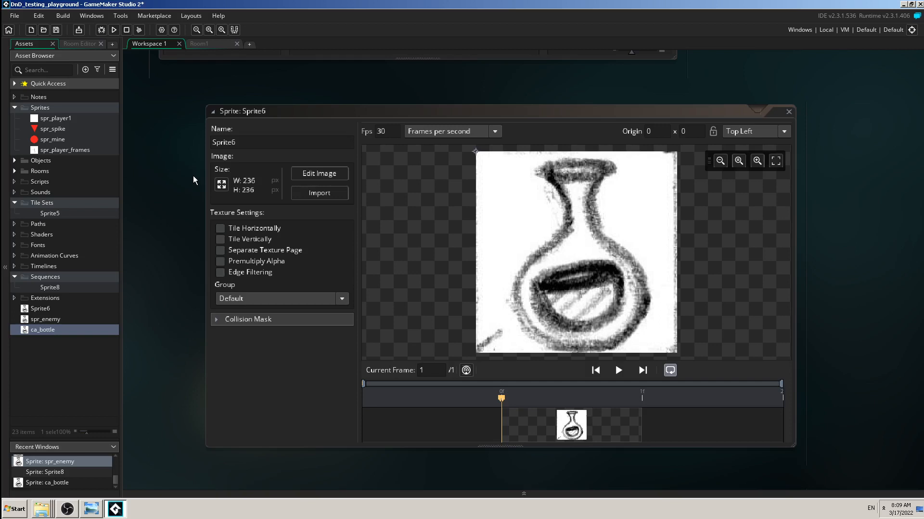
pyautogui.moveTo(156, 173)
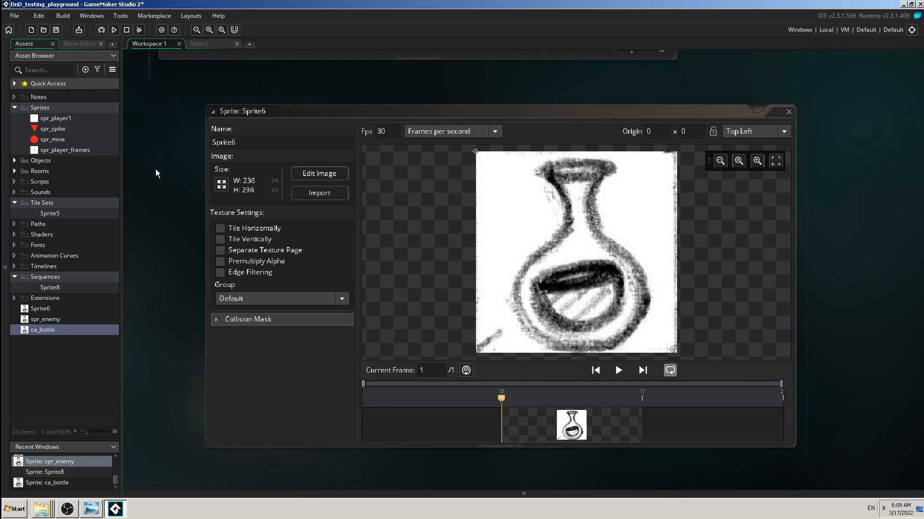
pyautogui.moveTo(181, 159)
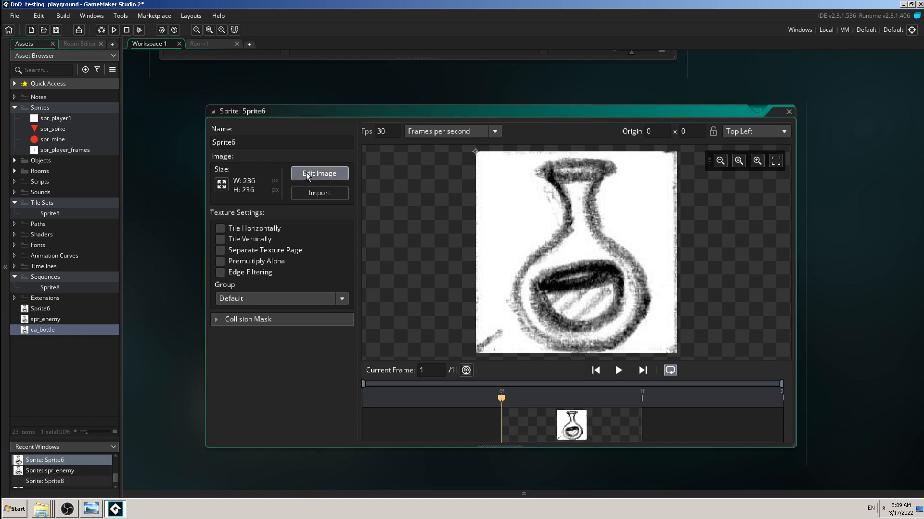
# - Paint the bottle's round body light blue with a size-15 brush in the image editor
pyautogui.click(319, 173)
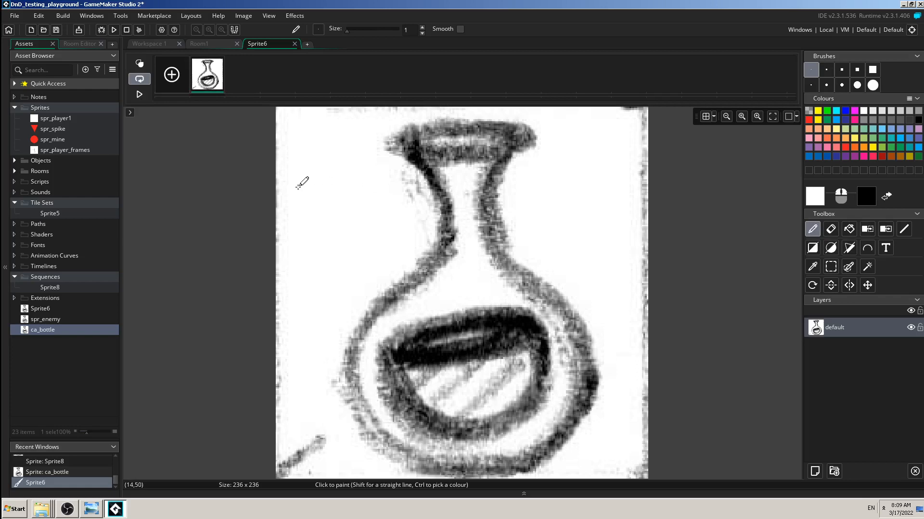
pyautogui.moveTo(703, 292)
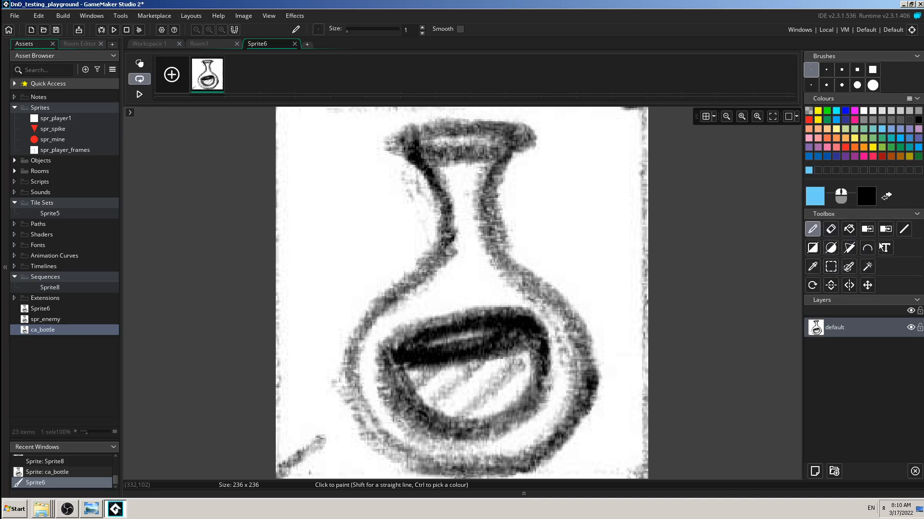
pyautogui.moveTo(485, 293)
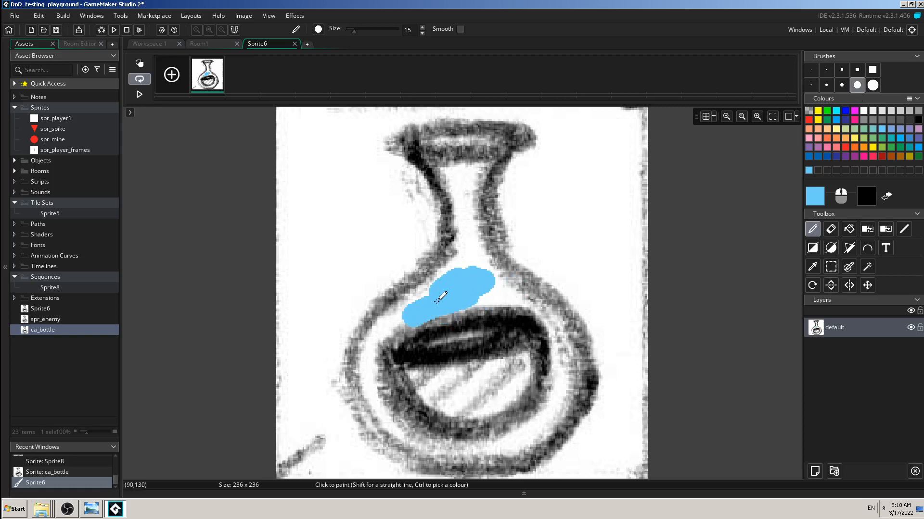
pyautogui.moveTo(438, 297); pyautogui.dragTo(411, 393)
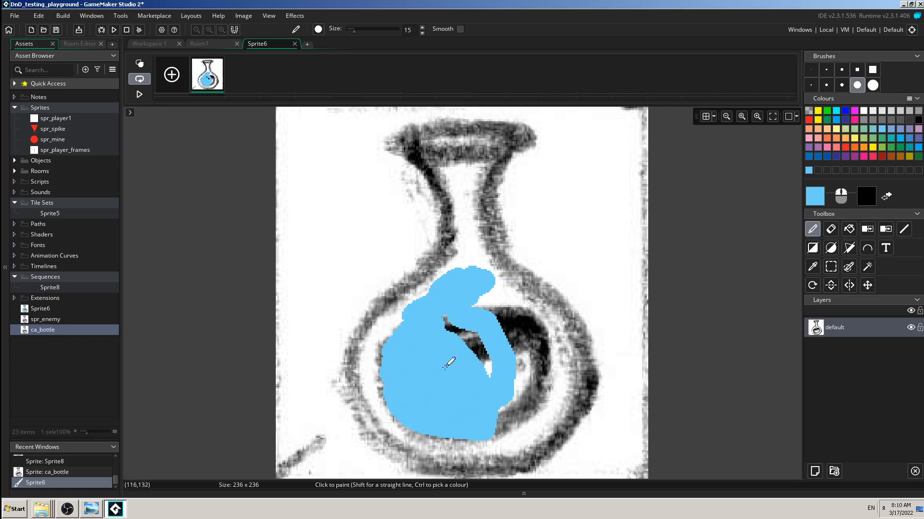
pyautogui.moveTo(447, 364); pyautogui.dragTo(500, 289)
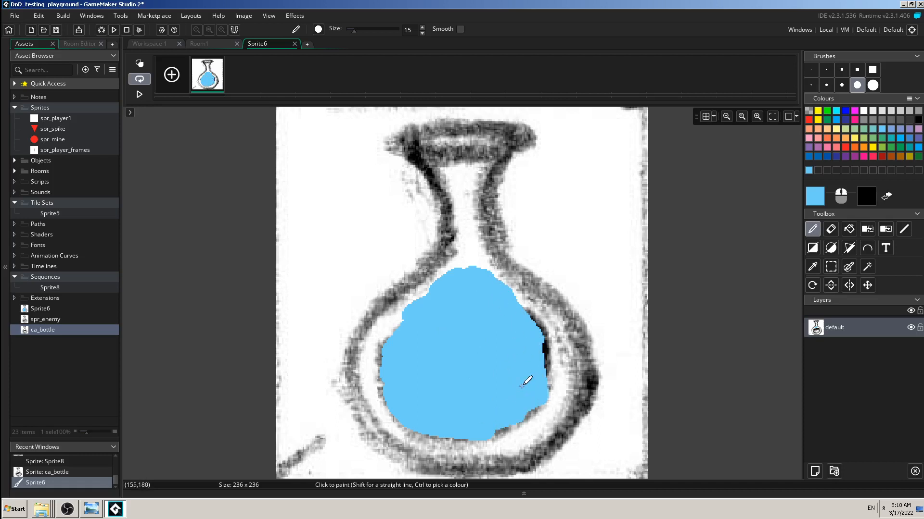
pyautogui.moveTo(524, 383); pyautogui.dragTo(550, 359)
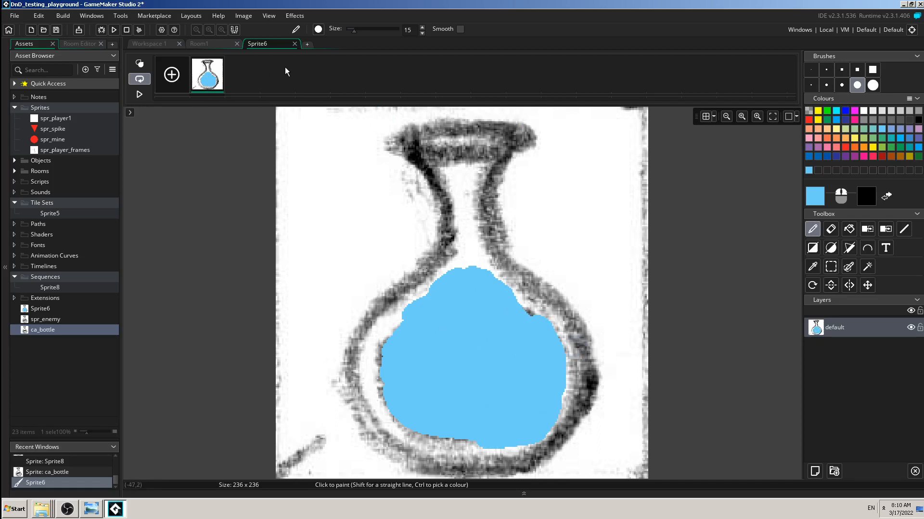
pyautogui.moveTo(285, 63)
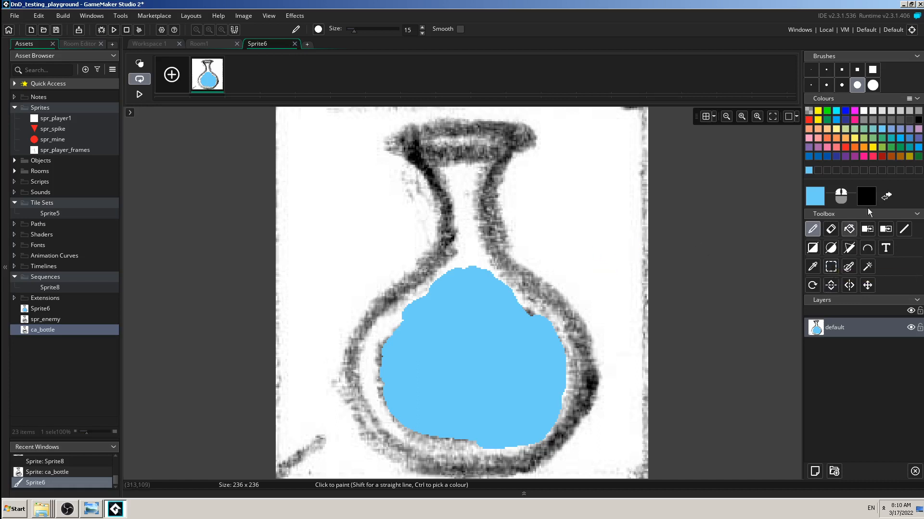
pyautogui.moveTo(845, 132)
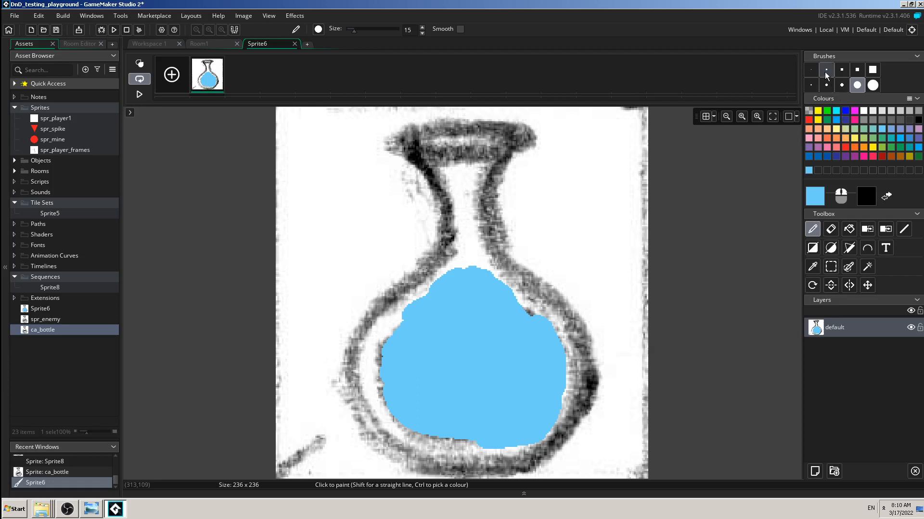
# - Touch up the liquid's top edge near the neck with a one-pixel brush
pyautogui.click(826, 69)
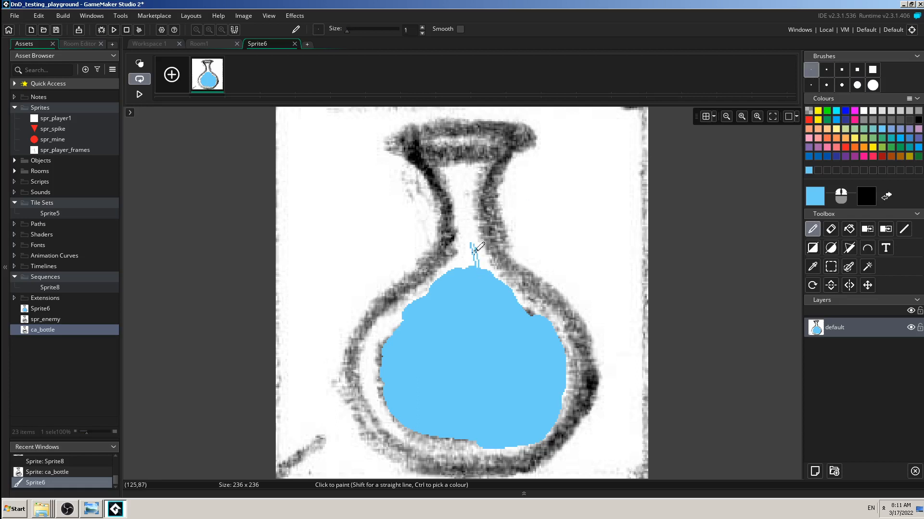
pyautogui.click(466, 268)
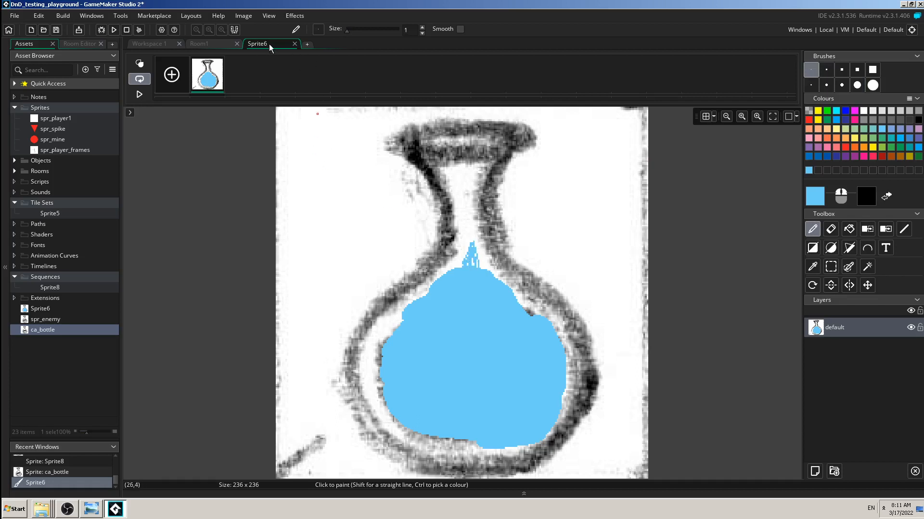
pyautogui.moveTo(296, 46)
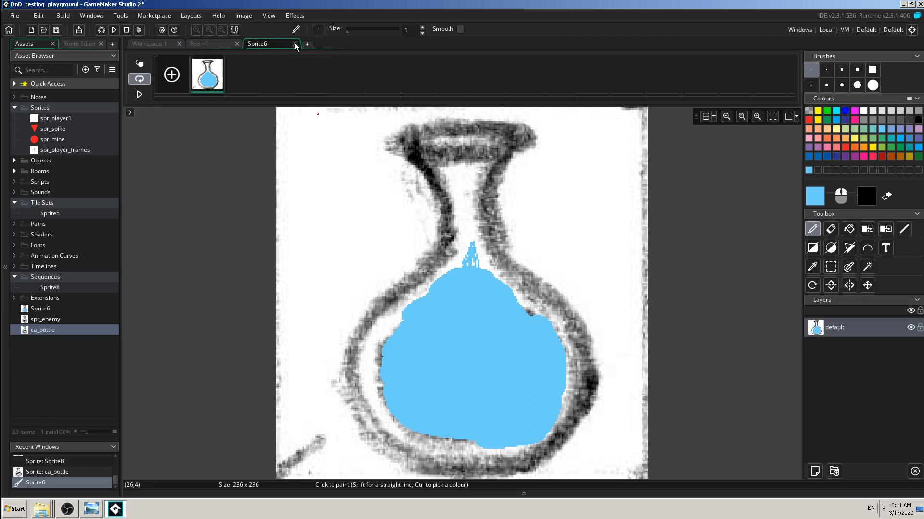
# - Return to the workspace and select the Extensions folder in the Asset Browser
pyautogui.click(296, 43)
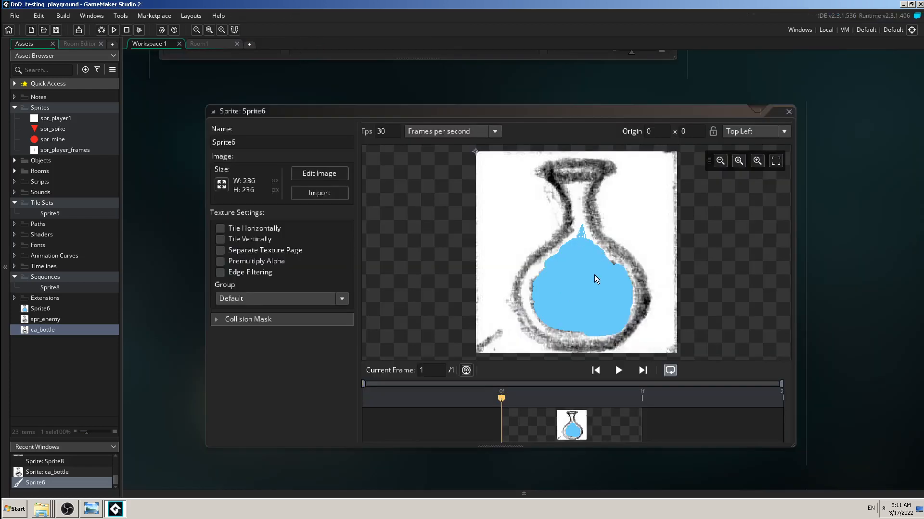
pyautogui.moveTo(568, 279)
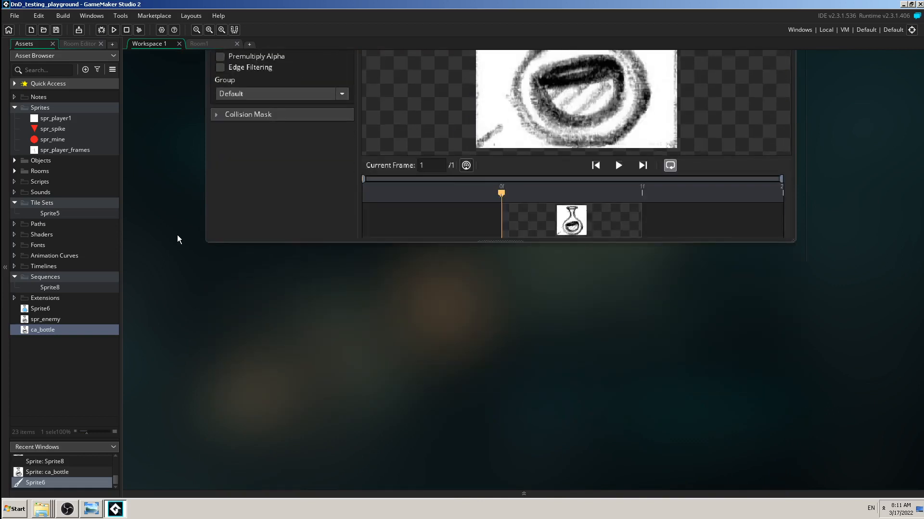
pyautogui.moveTo(66, 383)
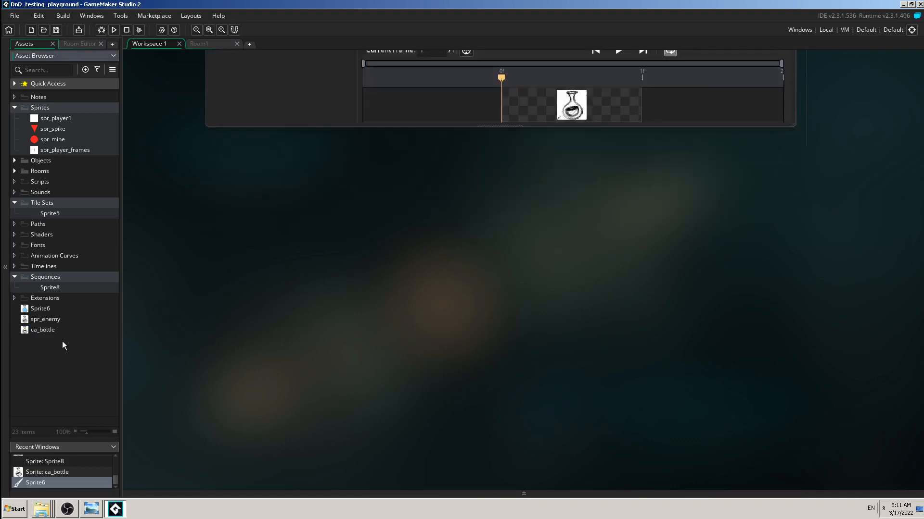
pyautogui.moveTo(59, 307)
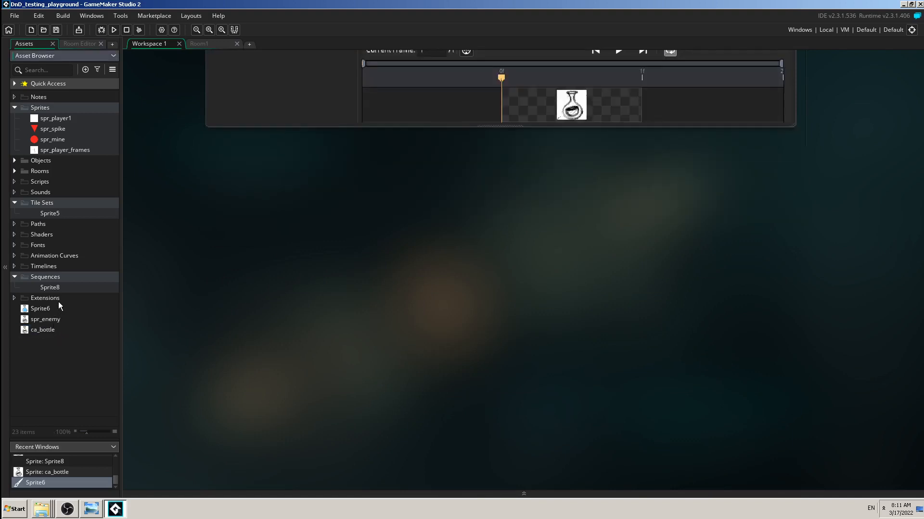
pyautogui.click(44, 299)
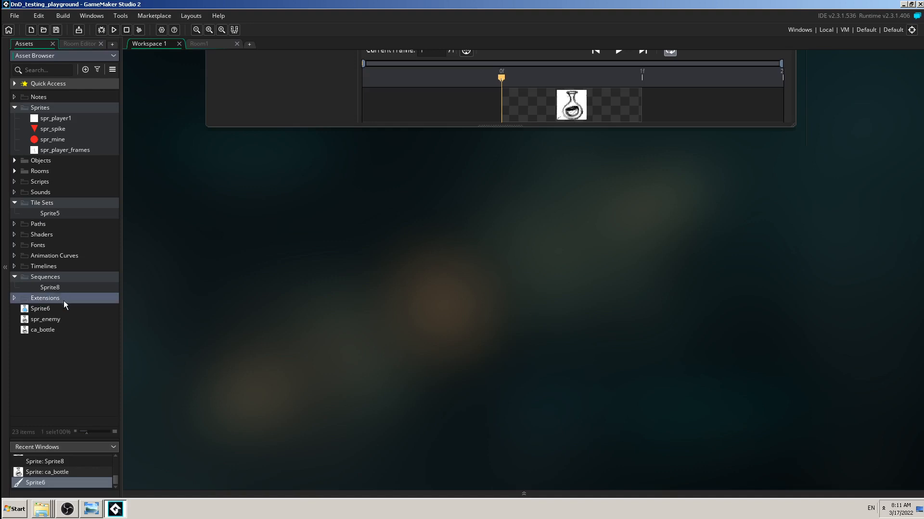
# - Create a sprite in Extensions named spr_white_square and bring up its blank 64×64 canvas
pyautogui.rightClick(65, 298)
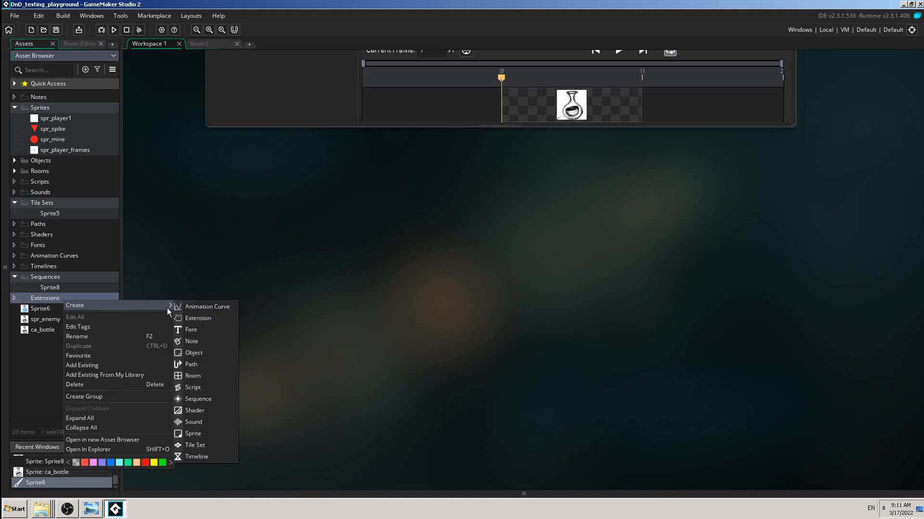
pyautogui.moveTo(198, 398)
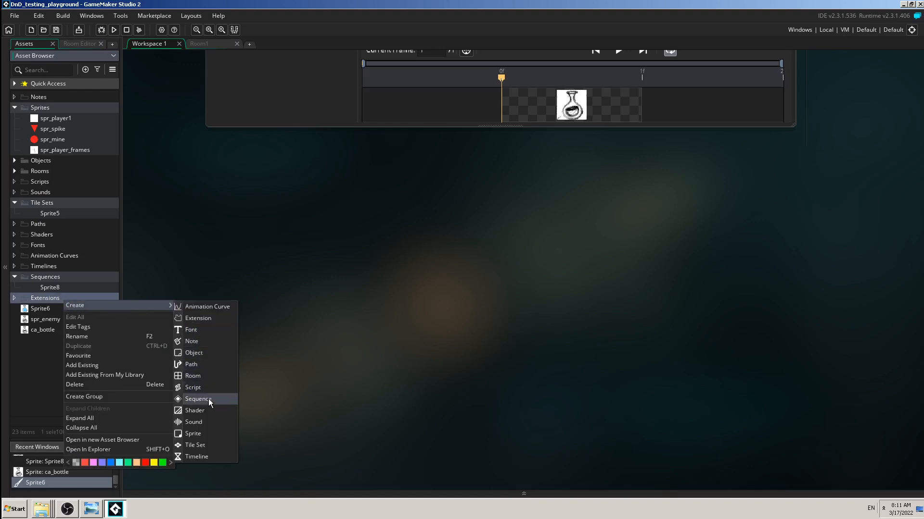
pyautogui.click(193, 433)
pyautogui.write('spr_white')
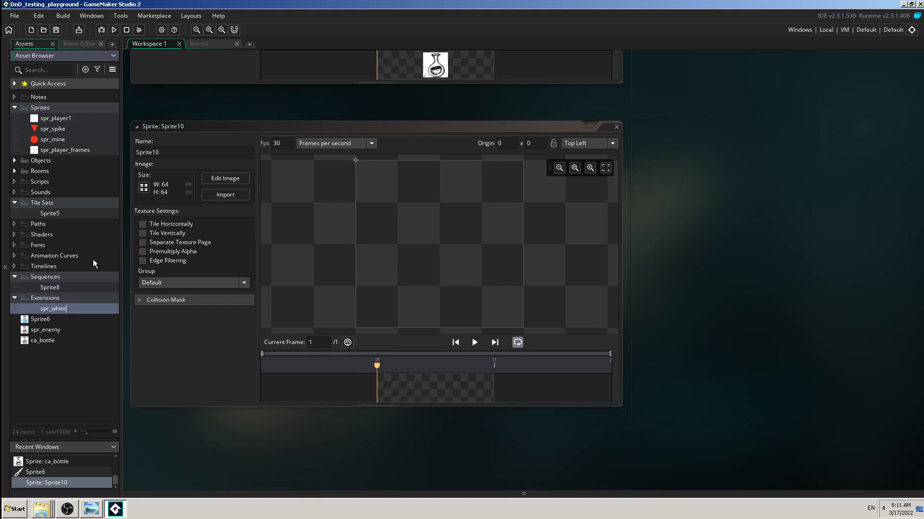
pyautogui.write('_squ')
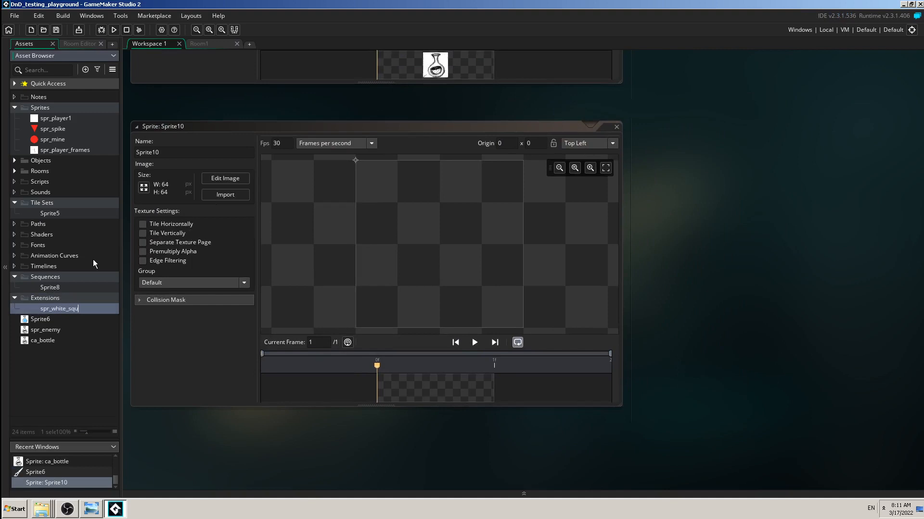
pyautogui.write('are')
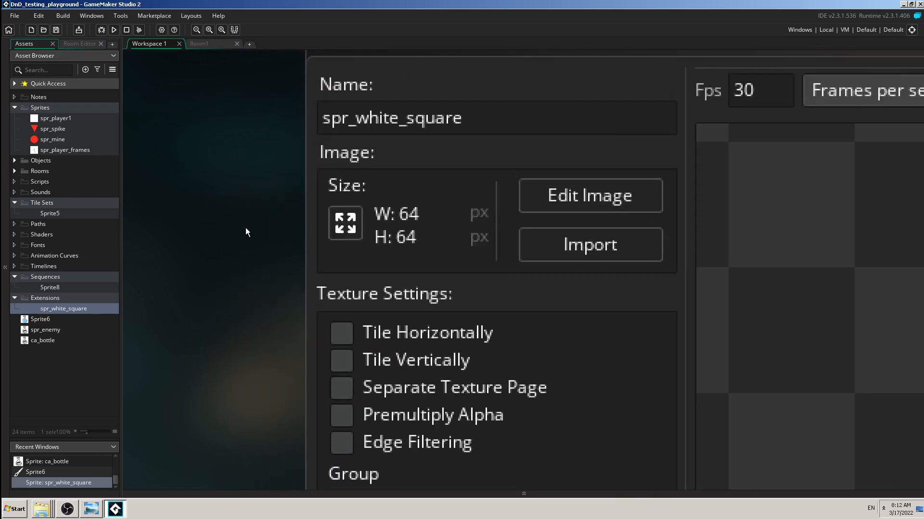
pyautogui.moveTo(248, 234)
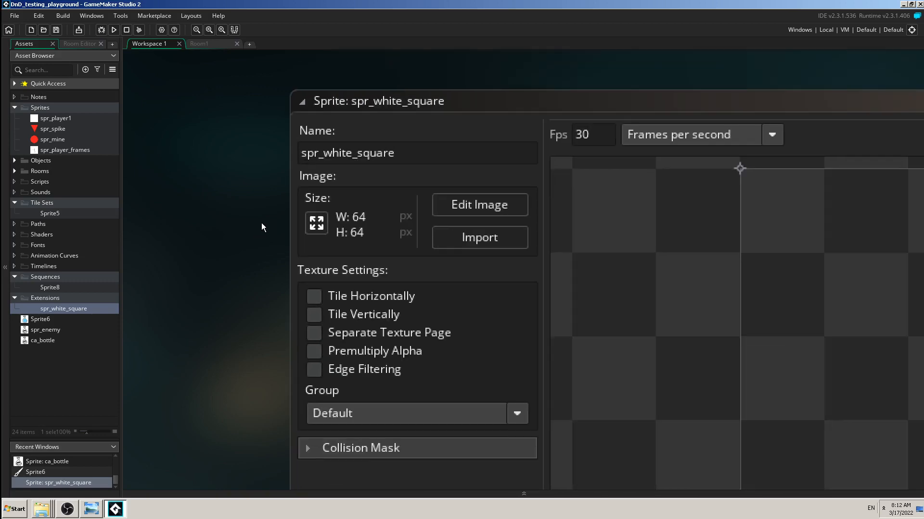
pyautogui.click(479, 204)
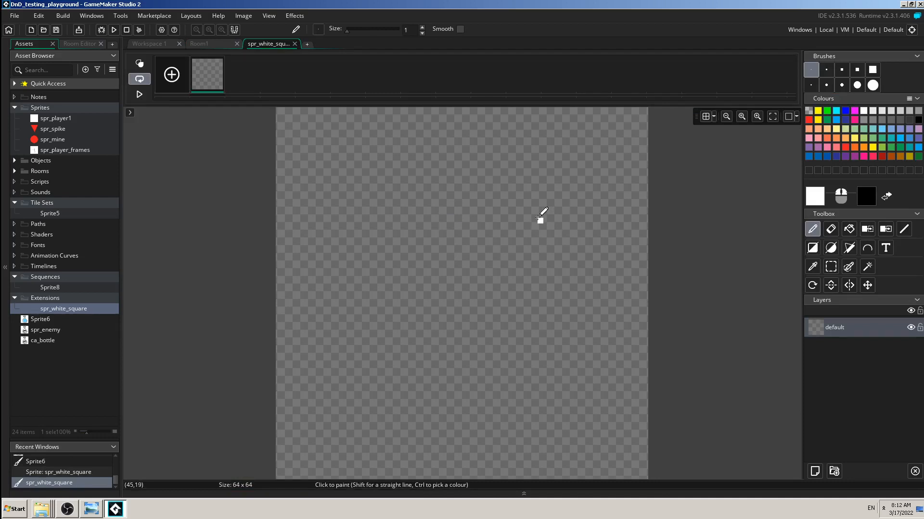
# - Flood the empty spr_white_square canvas with white using the Fill tool
pyautogui.click(427, 261)
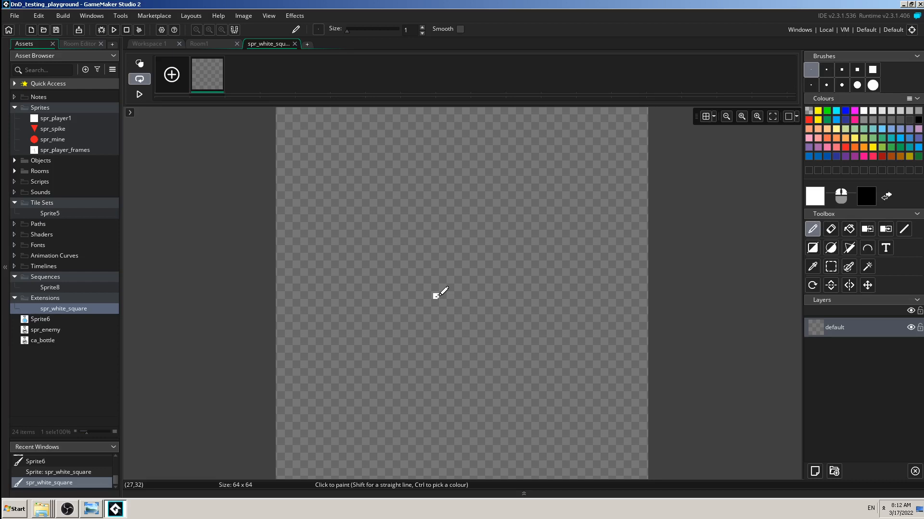
pyautogui.moveTo(751, 260)
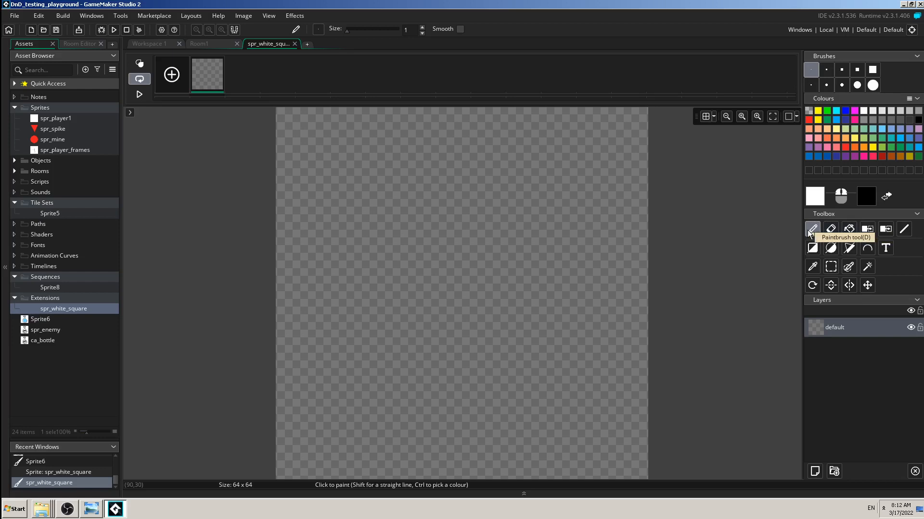
pyautogui.click(849, 229)
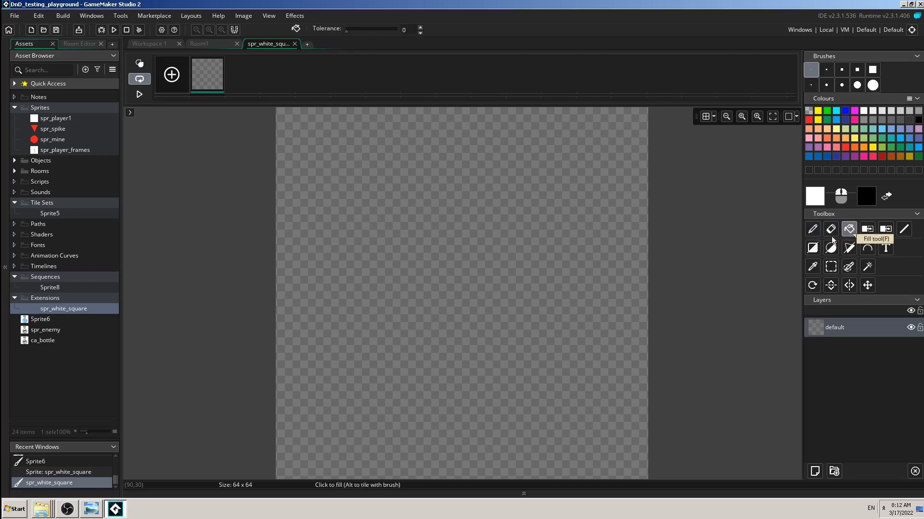
pyautogui.click(471, 290)
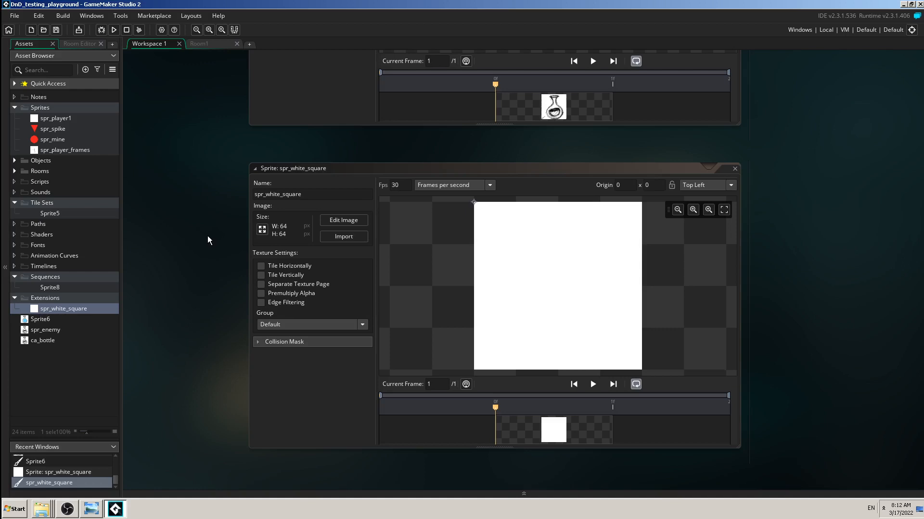
pyautogui.moveTo(209, 250)
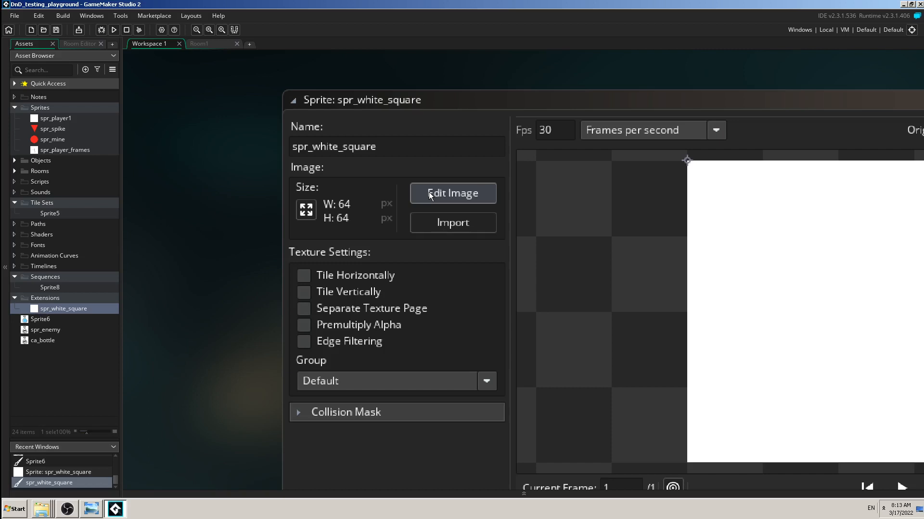
# - Edit the white square's image with red chosen as colour and the Fill tool active
pyautogui.click(453, 194)
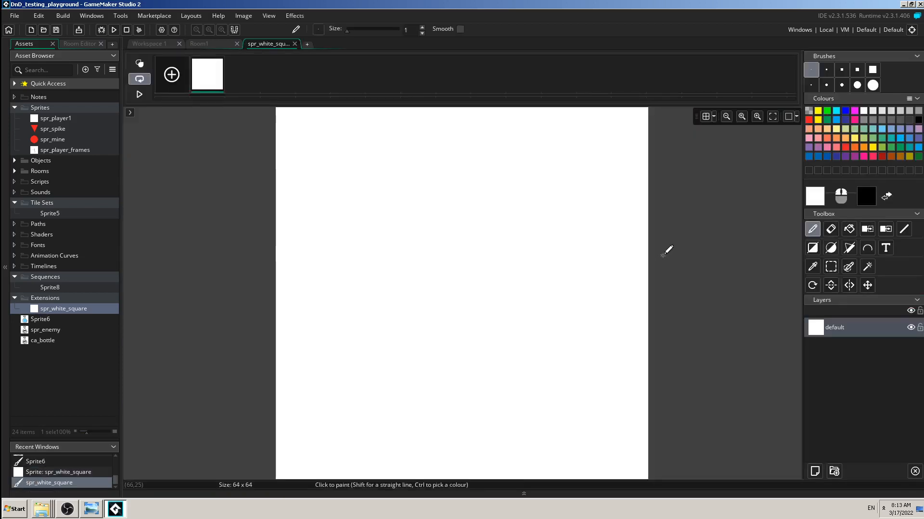
pyautogui.moveTo(789, 186)
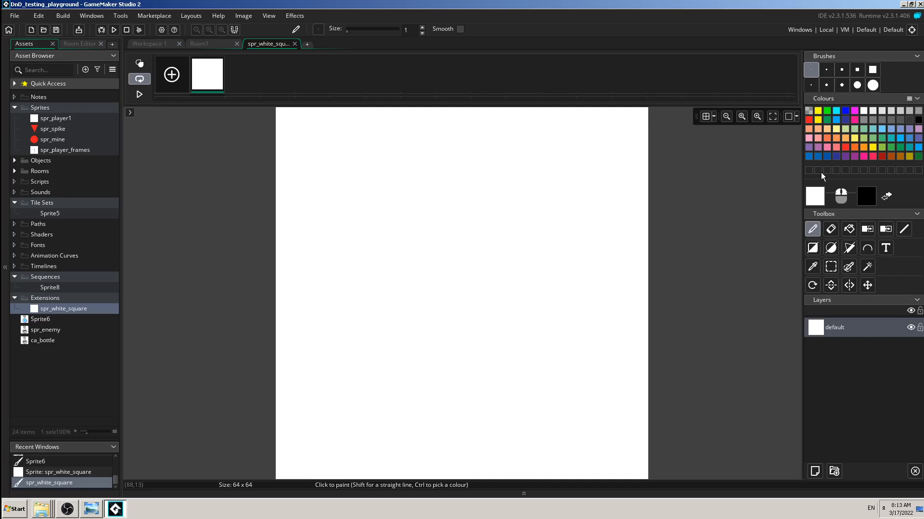
pyautogui.moveTo(870, 150)
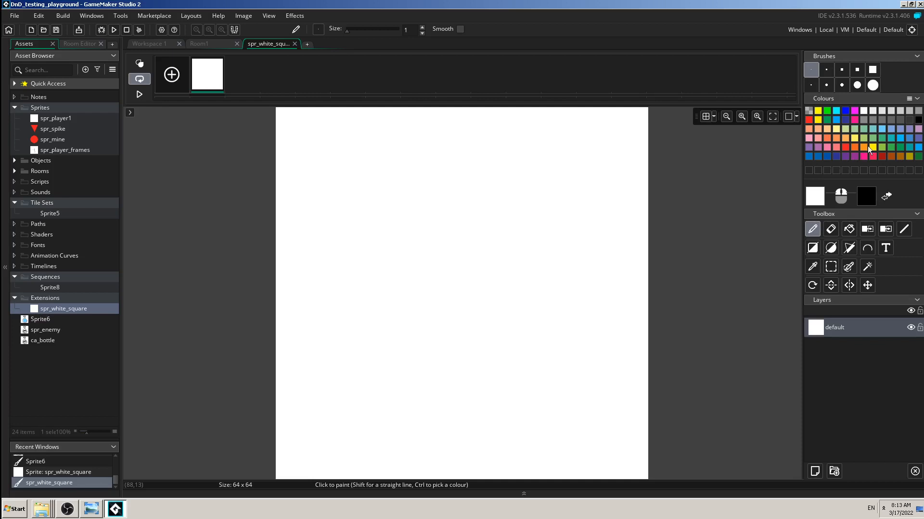
pyautogui.moveTo(876, 156)
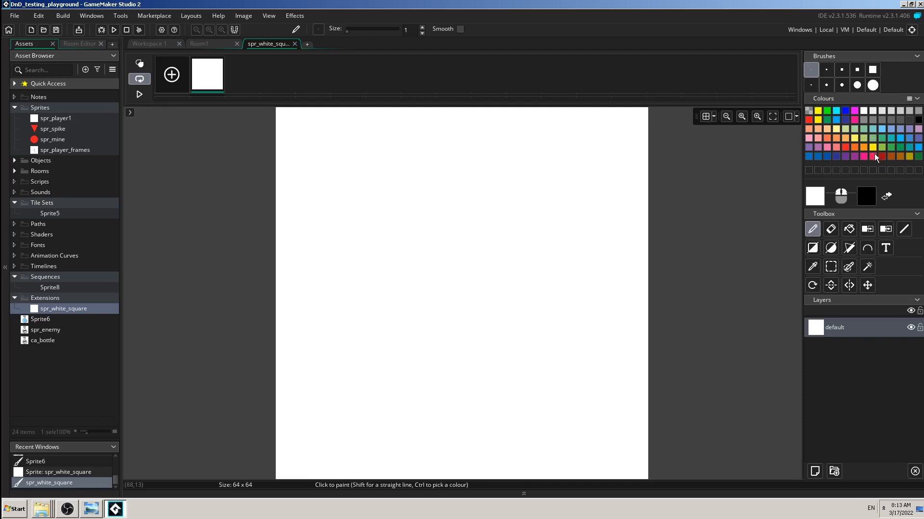
pyautogui.click(862, 156)
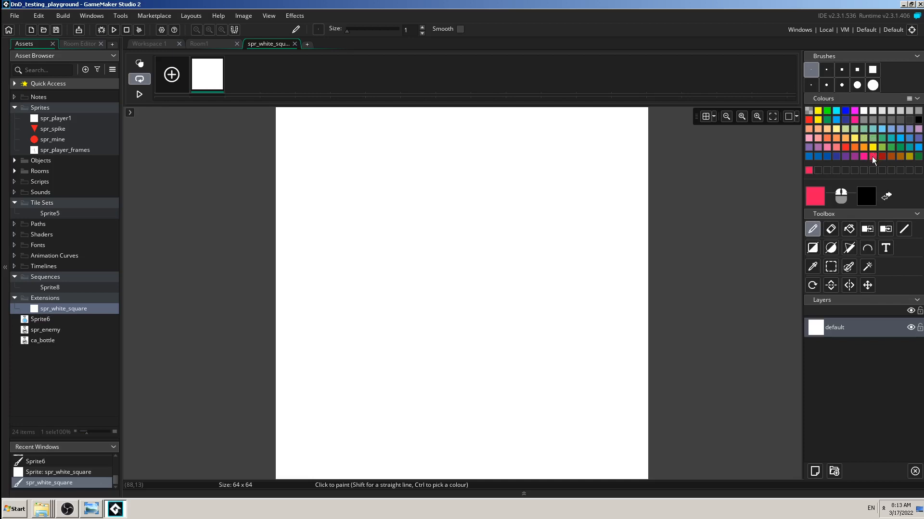
pyautogui.click(849, 229)
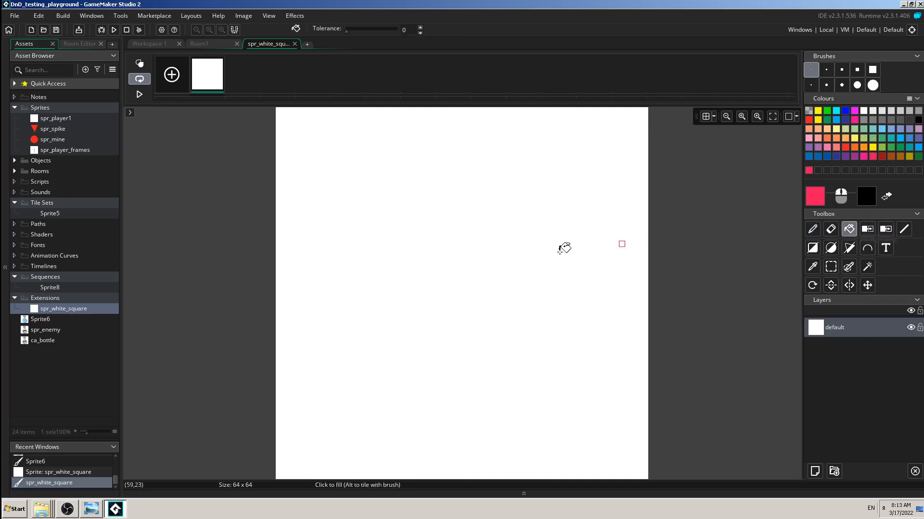